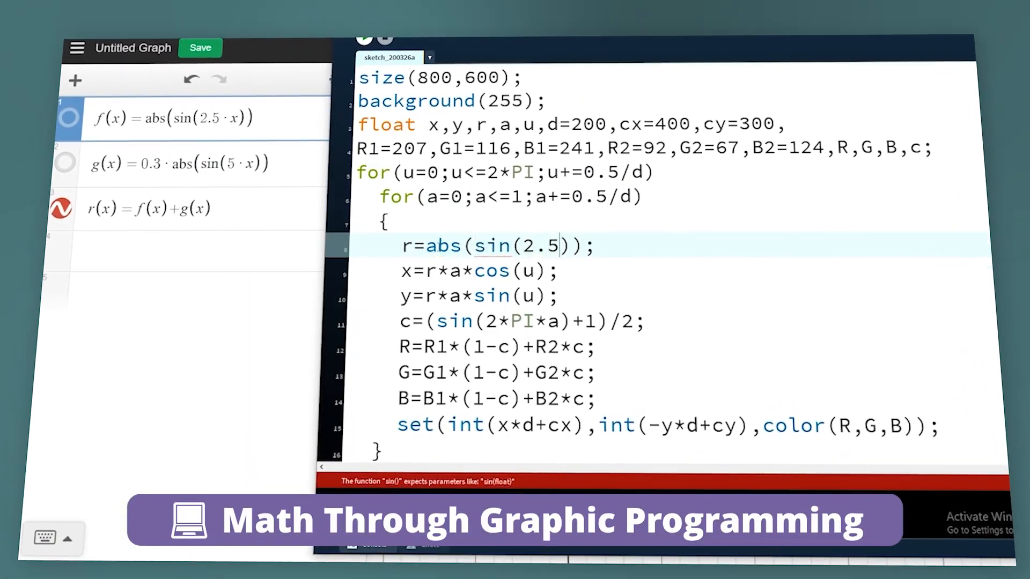
# - Complete line 8 as r=abs(sin(2.5*u))+0.3*abs(sin(5*u)) and run to draw the five-petal flower
pyautogui.write('*u))+0.3*abs(sin(')
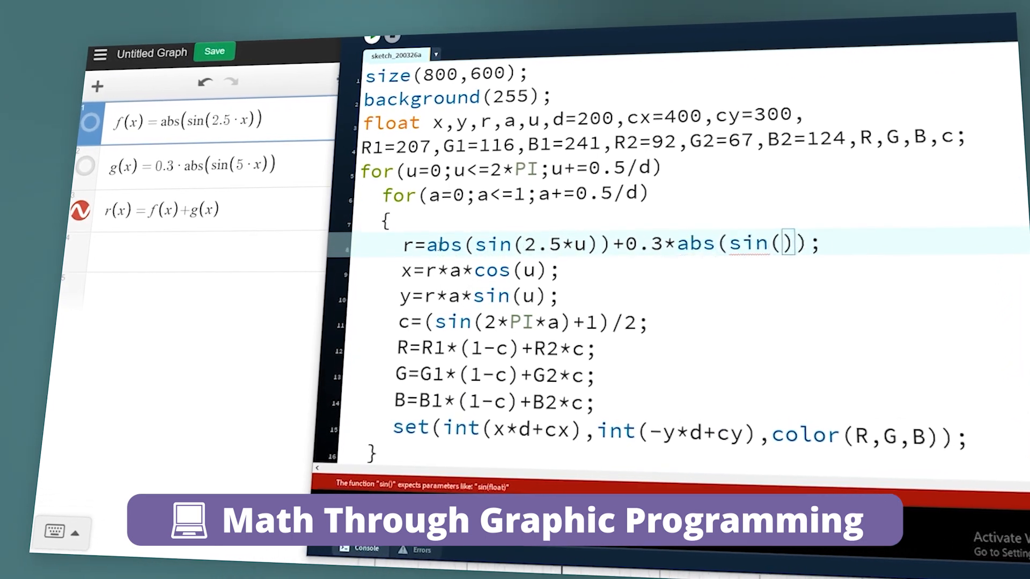
pyautogui.click(375, 39)
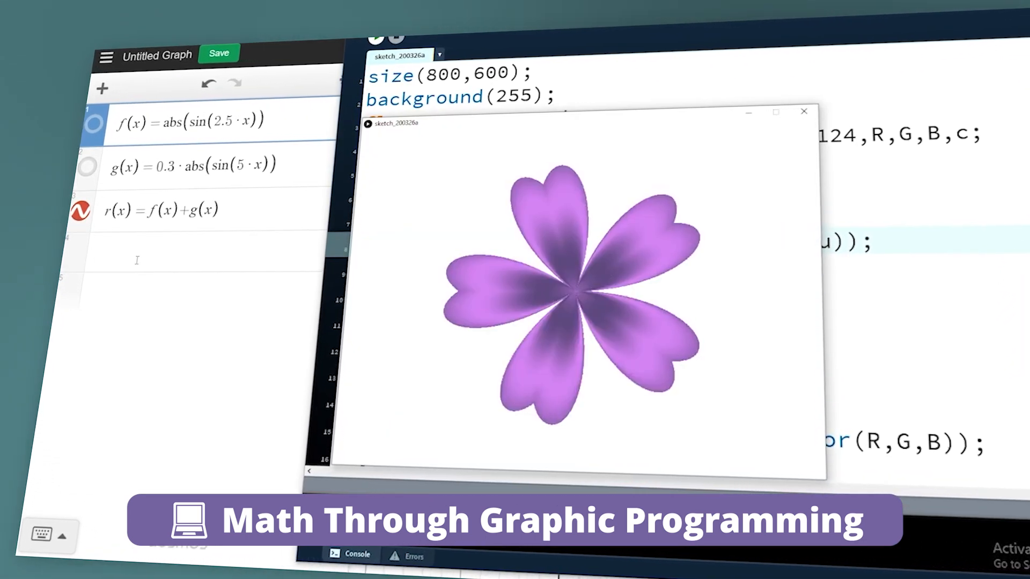